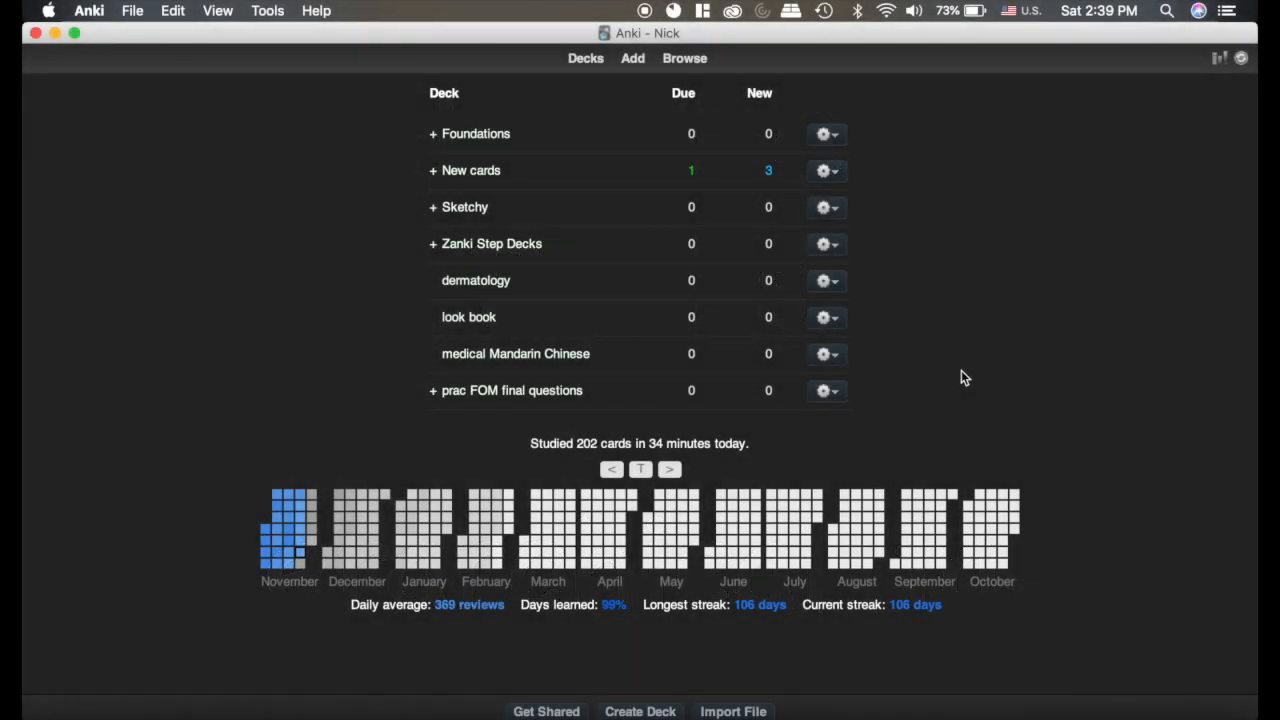
{"action": "mouse_move", "coordinate": [600, 332]}
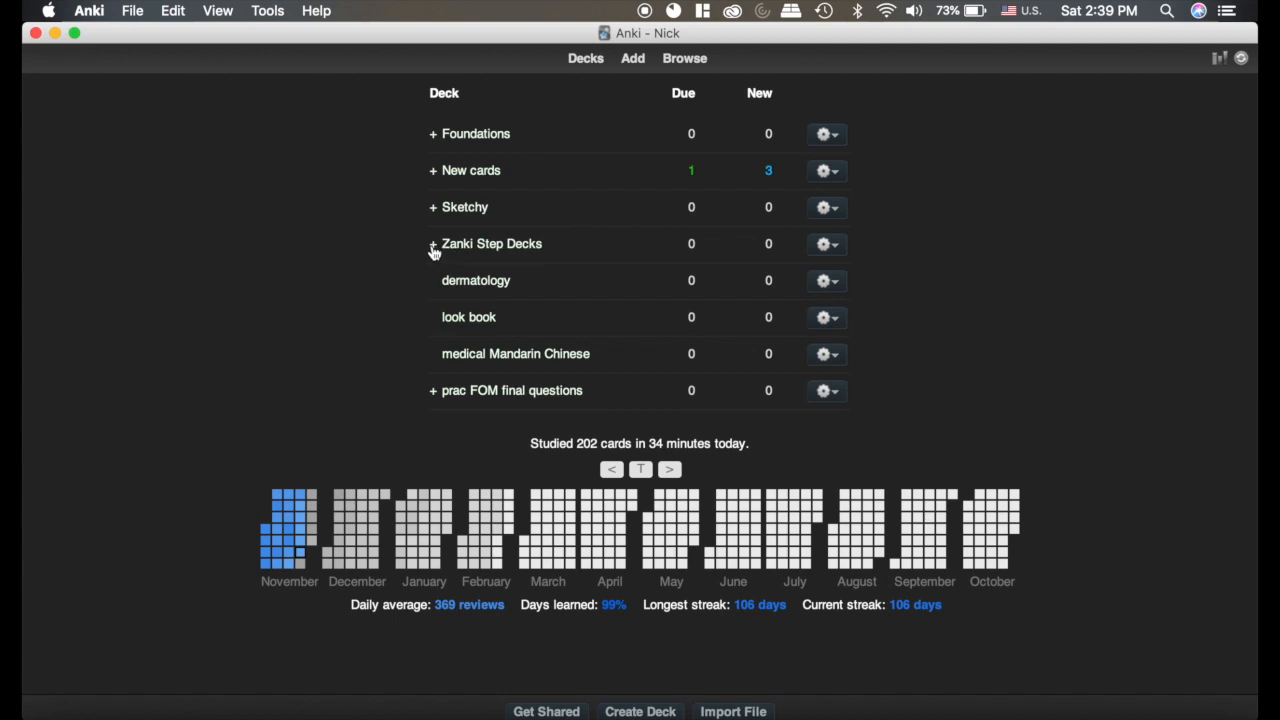
Step: Expand Zanki Step Decks, then its Hematology & Oncology and Cardiovascular subdecks in the deck list
{"action": "left_click", "coordinate": [432, 244]}
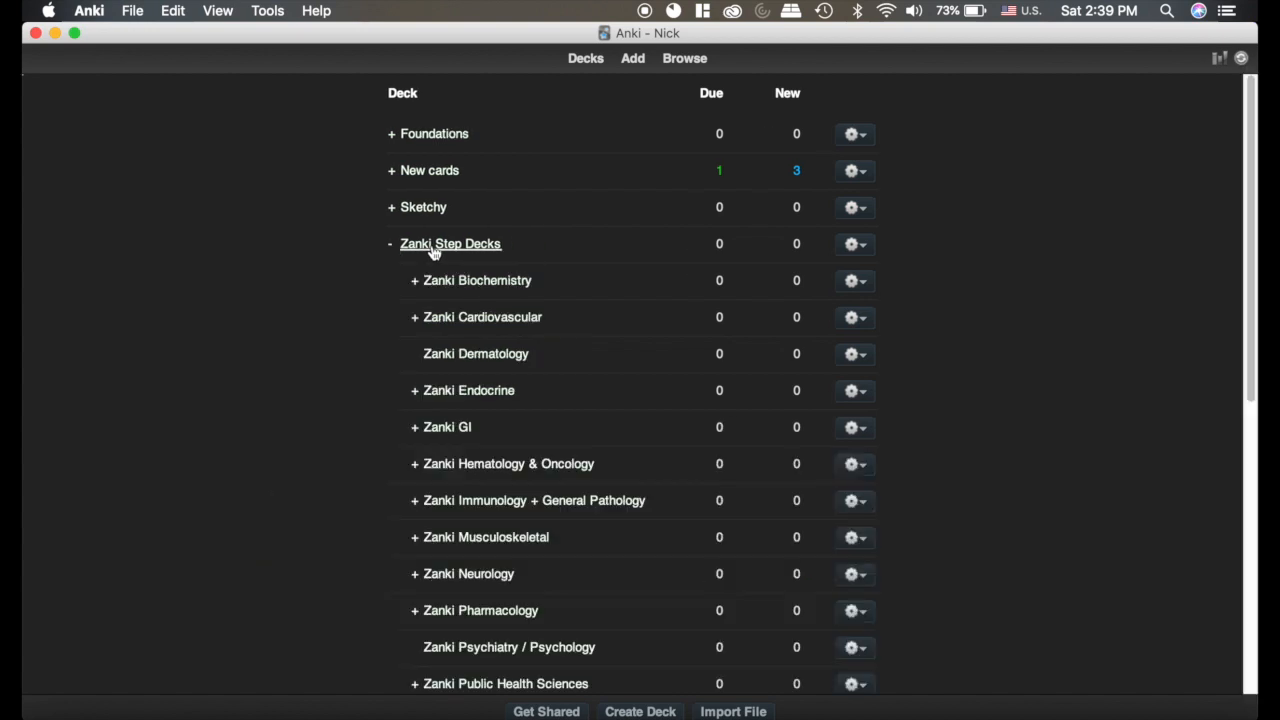
{"action": "scroll", "scroll_direction": "down", "scroll_amount": 3}
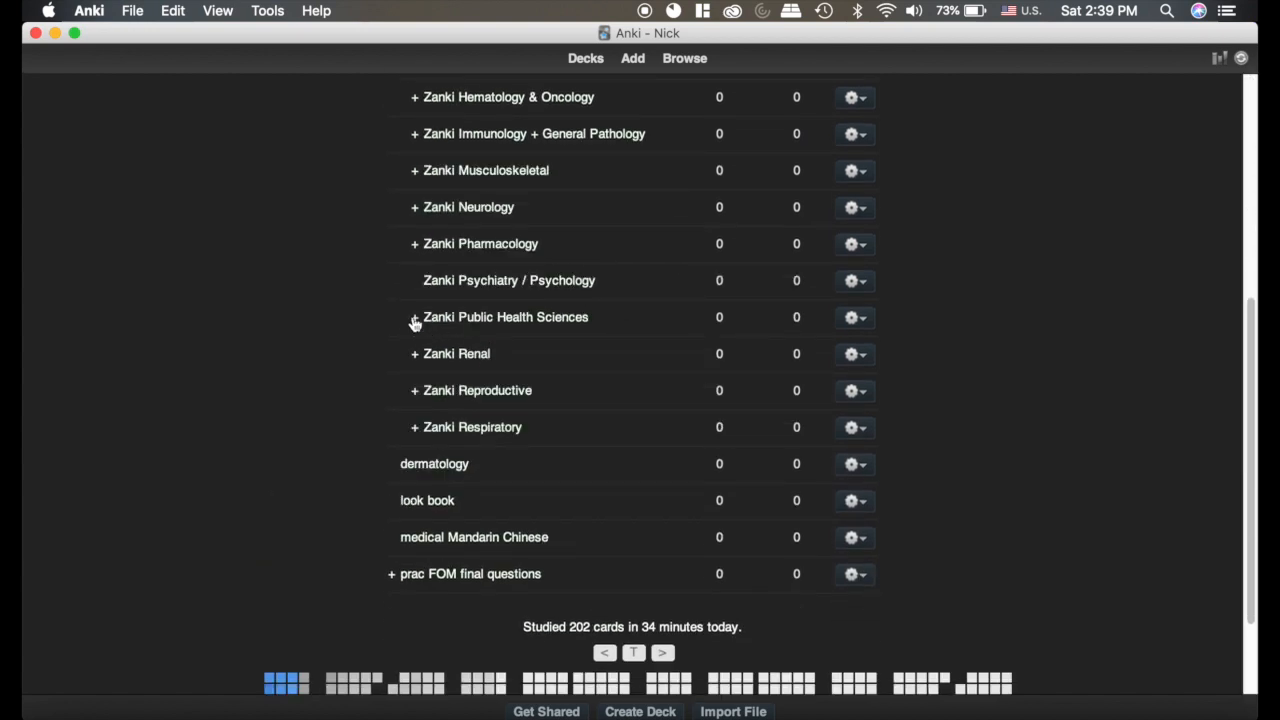
{"action": "left_click", "coordinate": [412, 316]}
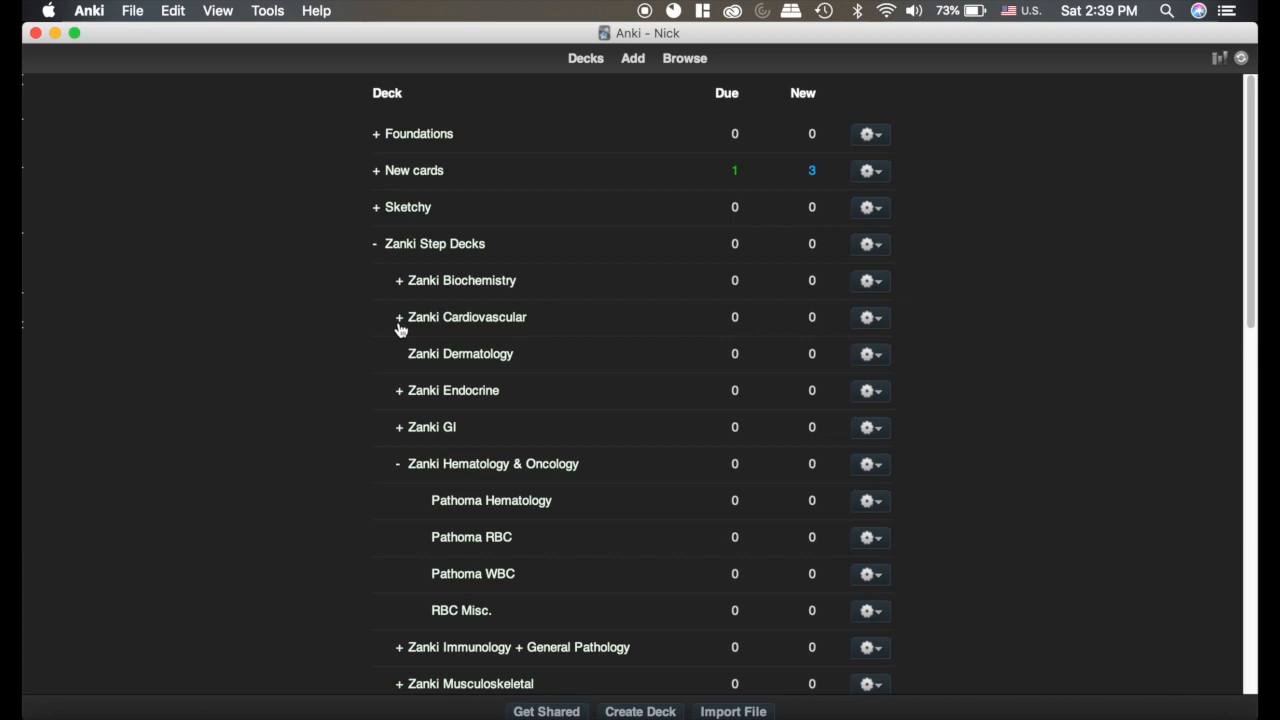
{"action": "left_click", "coordinate": [398, 316]}
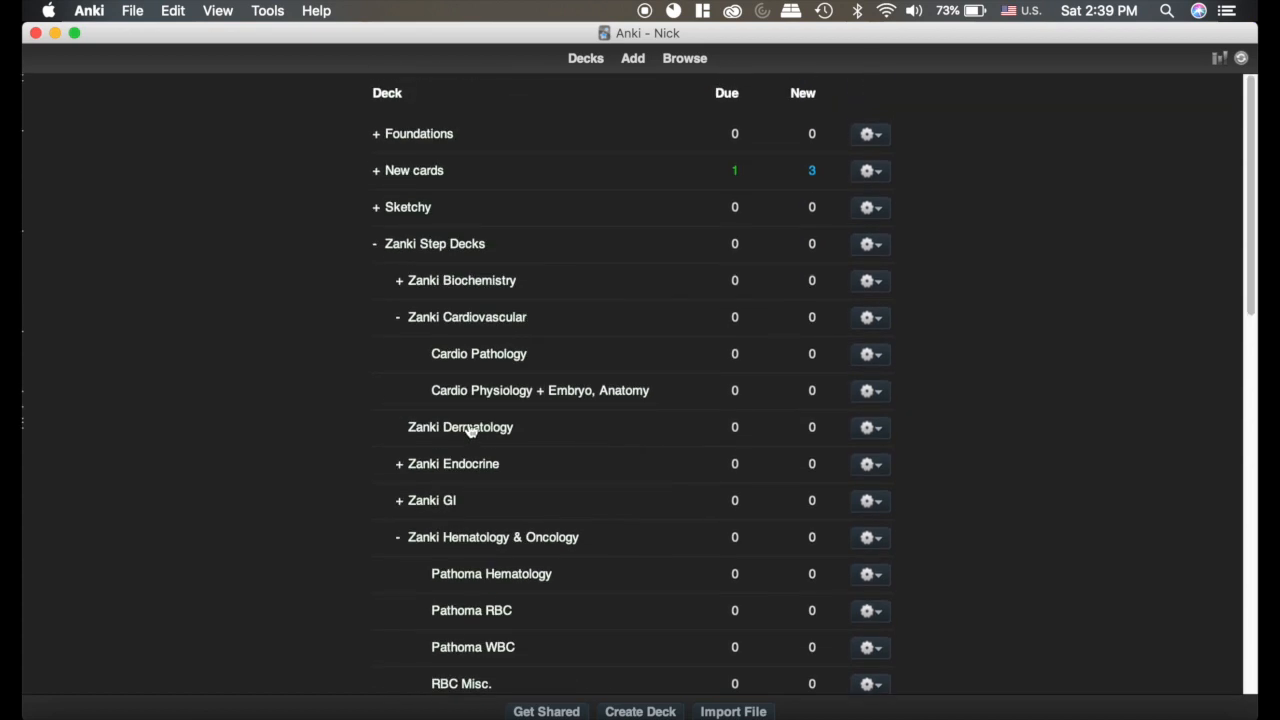
{"action": "left_click", "coordinate": [268, 12]}
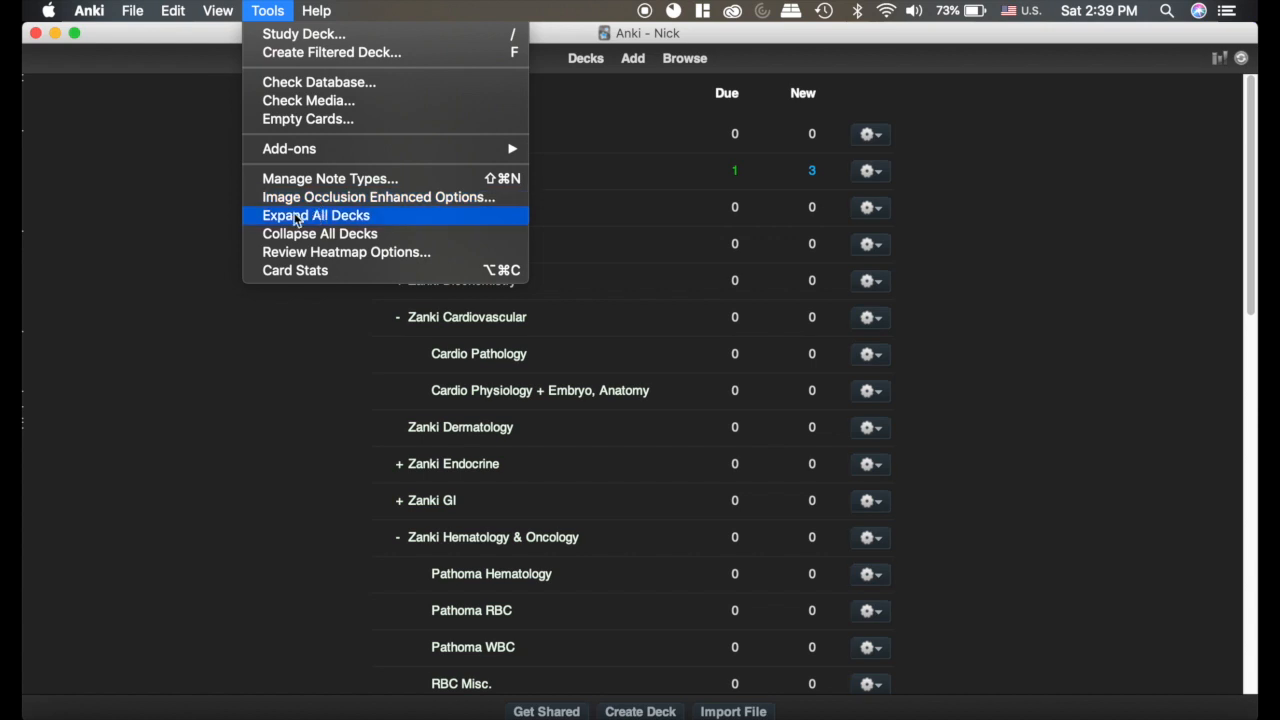
{"action": "mouse_move", "coordinate": [320, 232]}
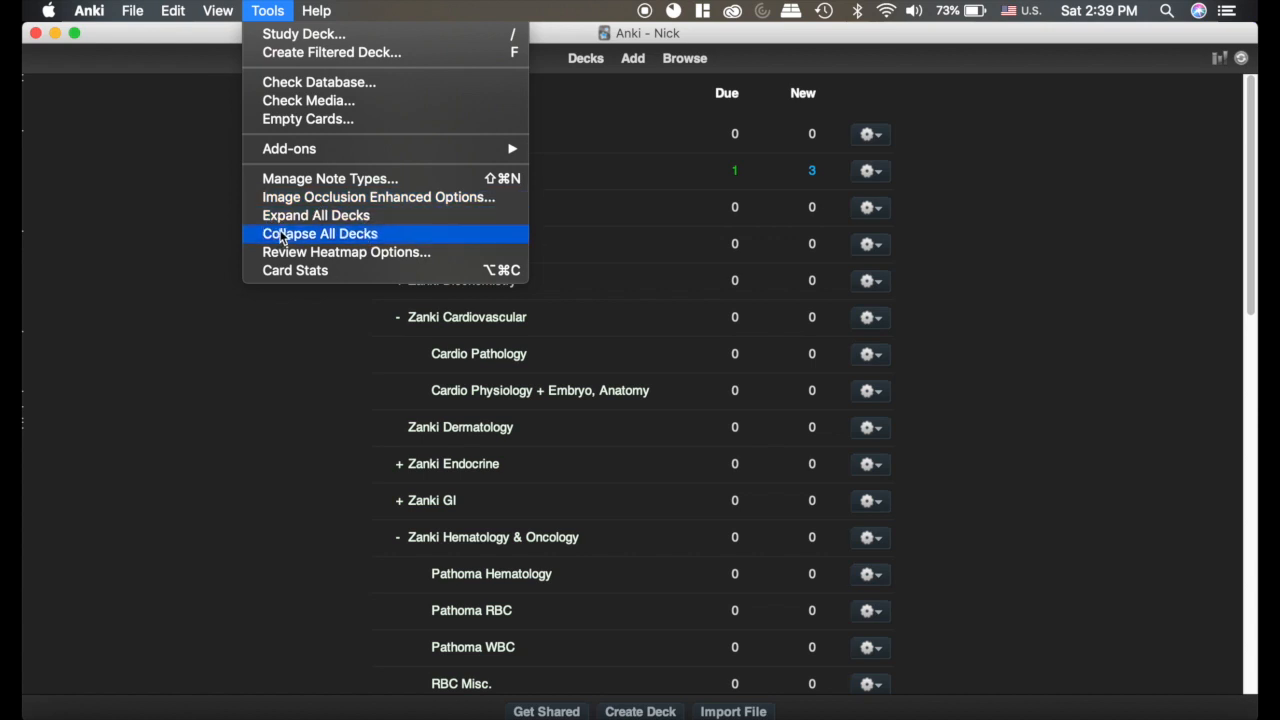
Step: Collapse every deck via Tools > Collapse All Decks so only top-level decks show
{"action": "left_click", "coordinate": [320, 232]}
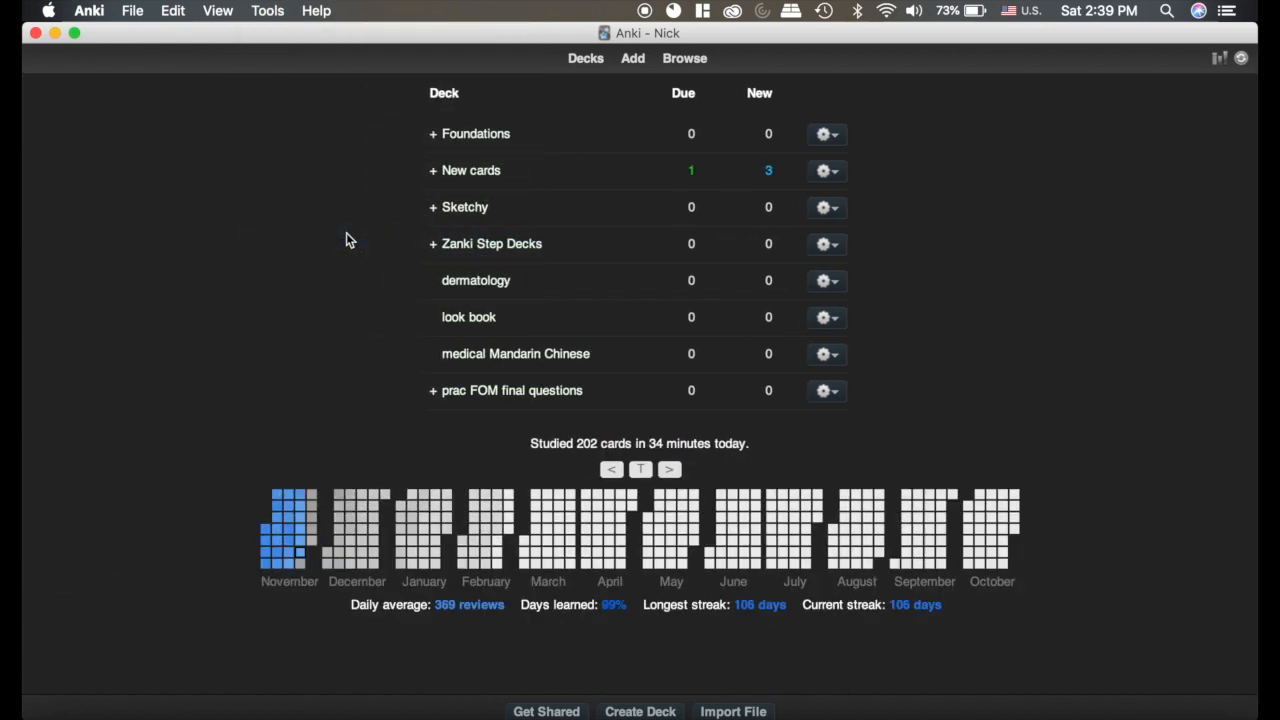
{"action": "mouse_move", "coordinate": [368, 216]}
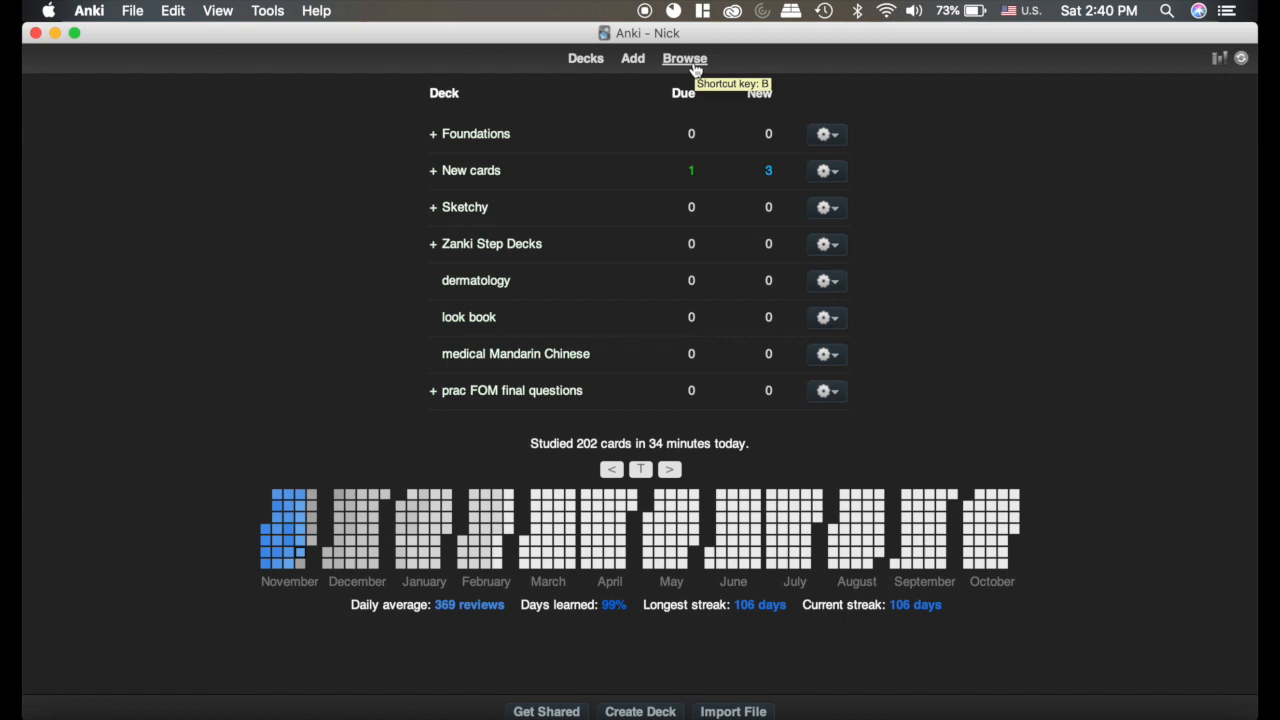
Step: Bring up the card browser and scroll its sidebar to the tag list
{"action": "left_click", "coordinate": [684, 58]}
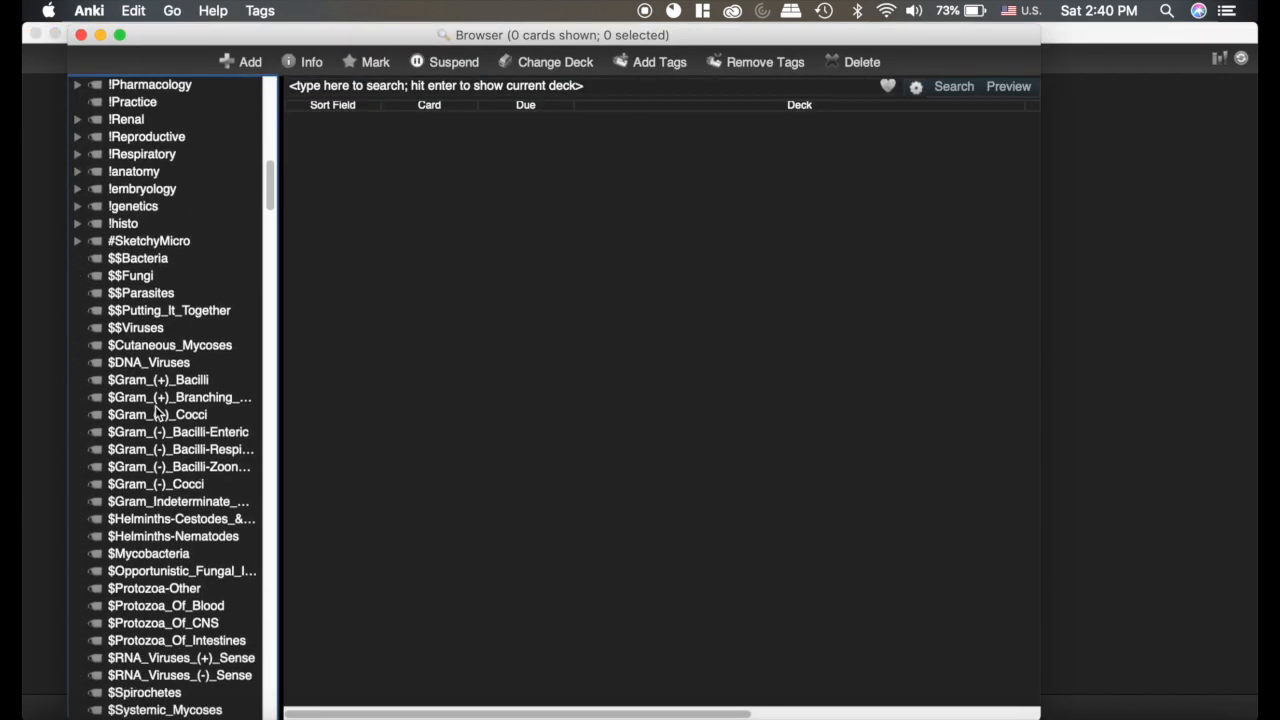
{"action": "scroll", "scroll_direction": "down", "scroll_amount": 3}
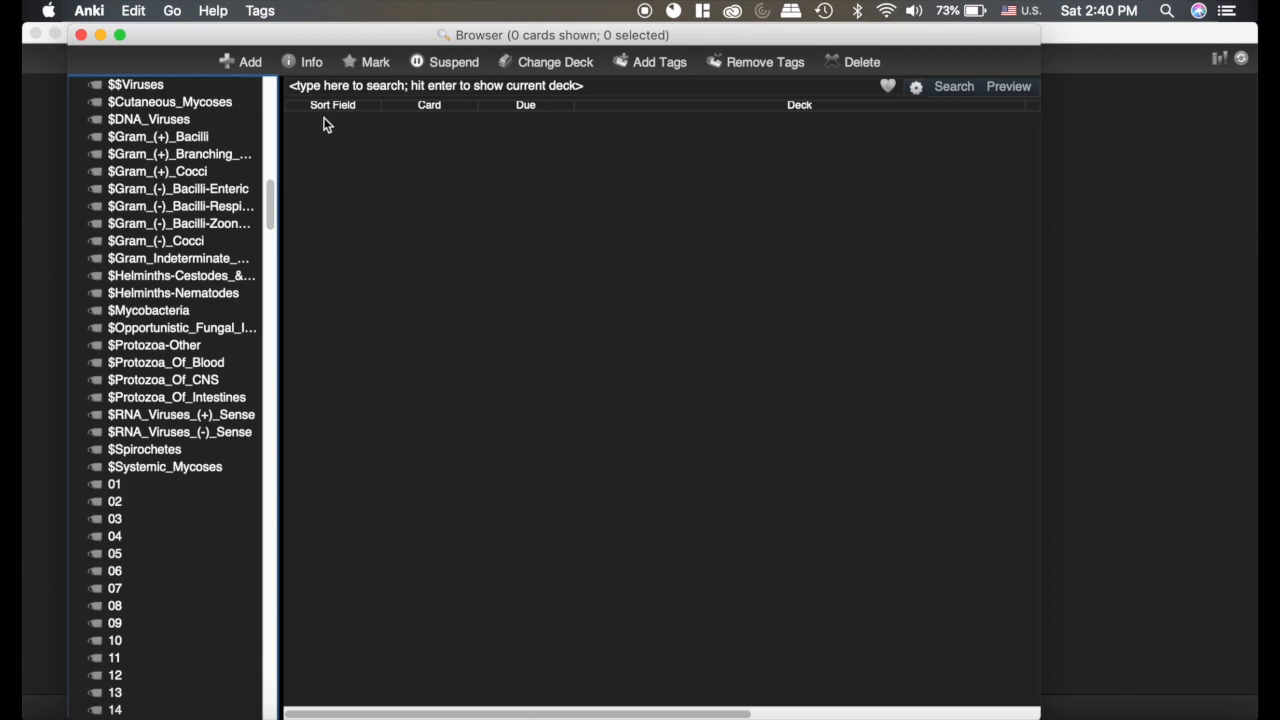
{"action": "scroll", "scroll_direction": "down", "scroll_amount": 3}
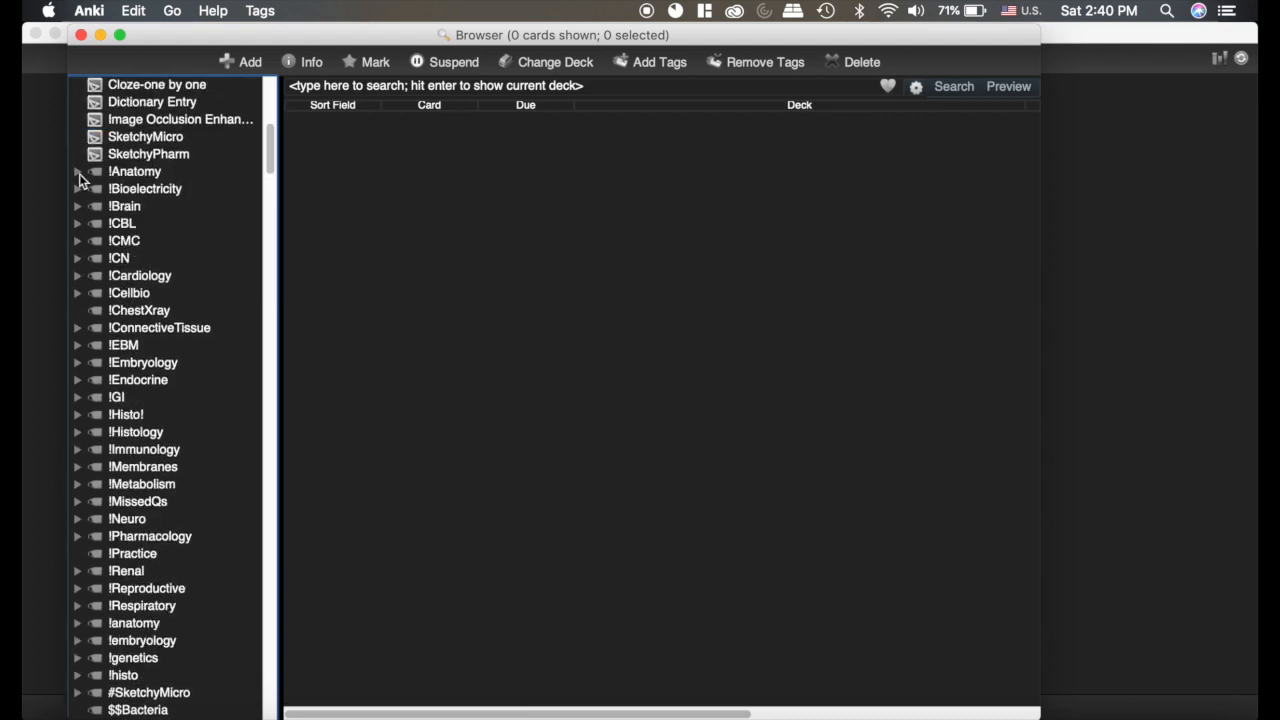
Step: Expand the !Anatomy tag, its lab10 subtag, and the !Histo! tag in the sidebar
{"action": "left_click", "coordinate": [78, 172]}
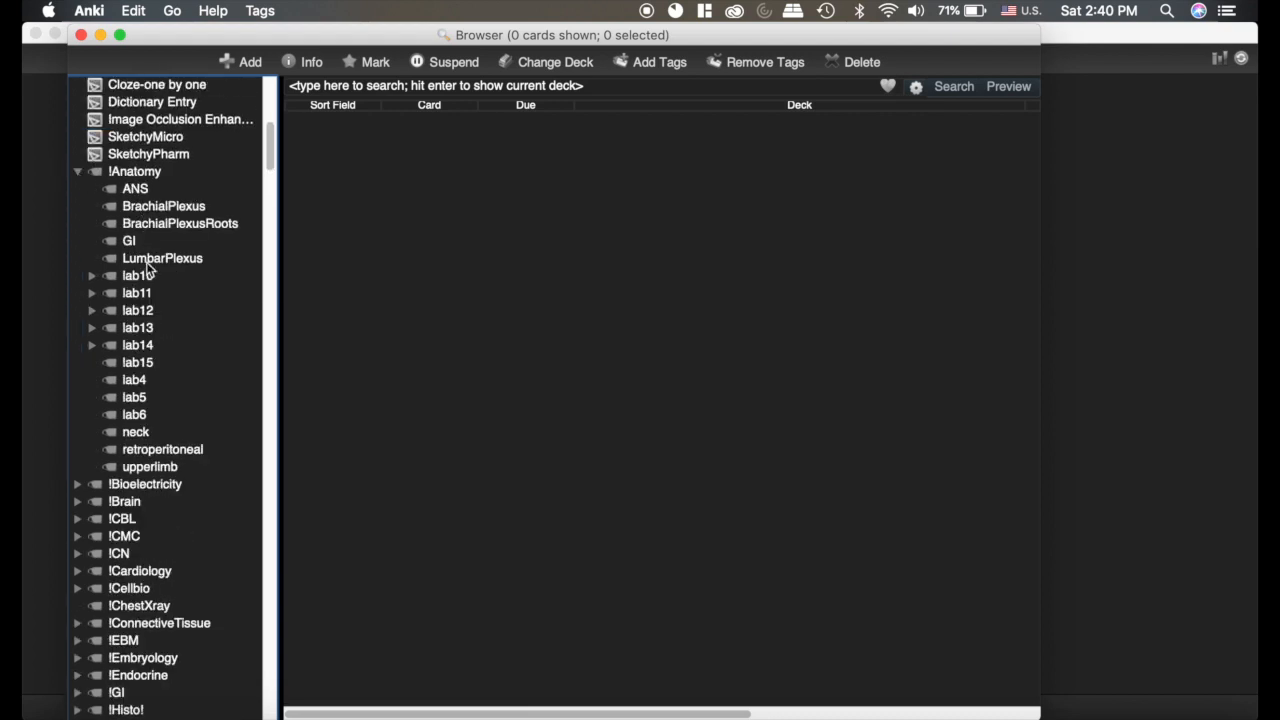
{"action": "left_click", "coordinate": [92, 276]}
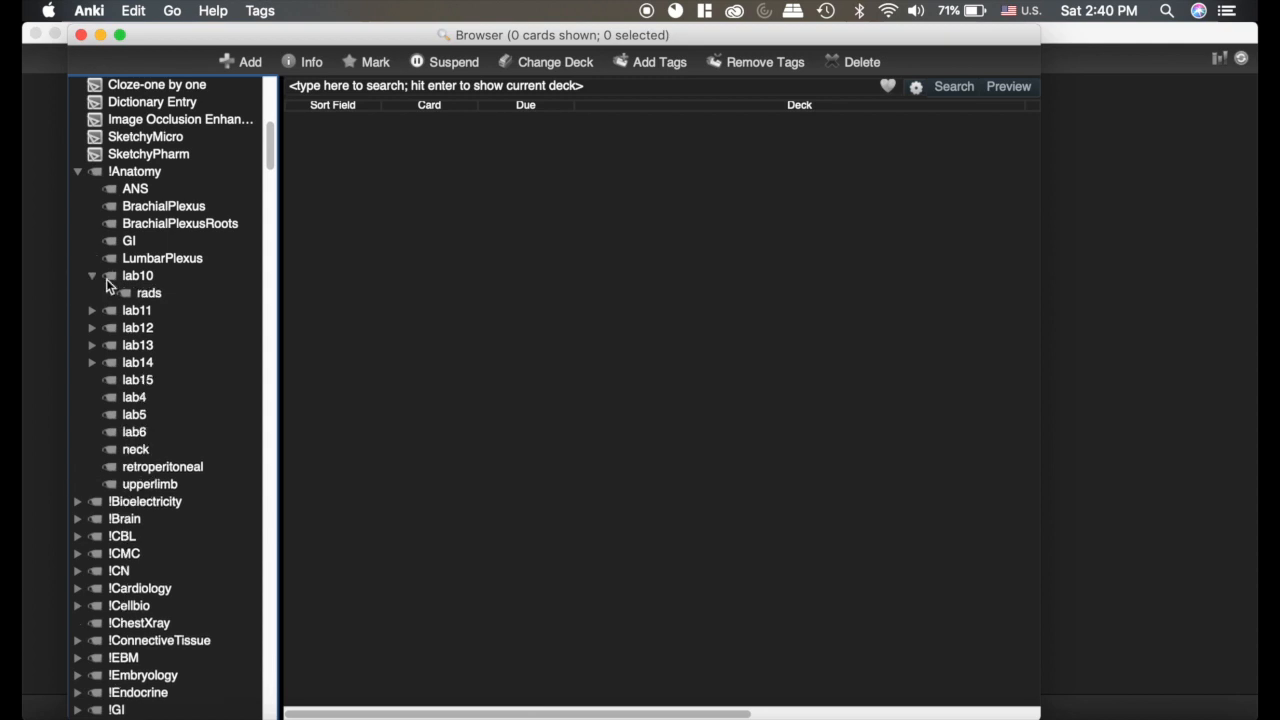
{"action": "mouse_move", "coordinate": [170, 288]}
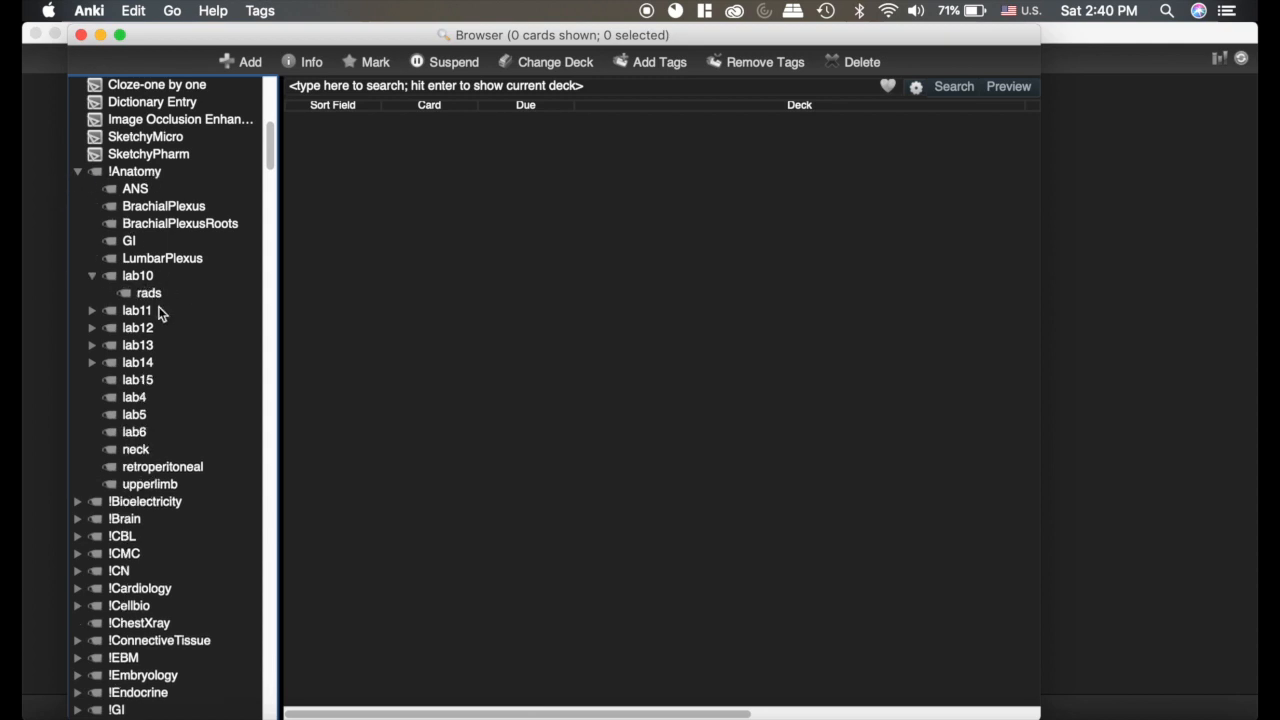
{"action": "scroll", "scroll_direction": "down", "scroll_amount": 3}
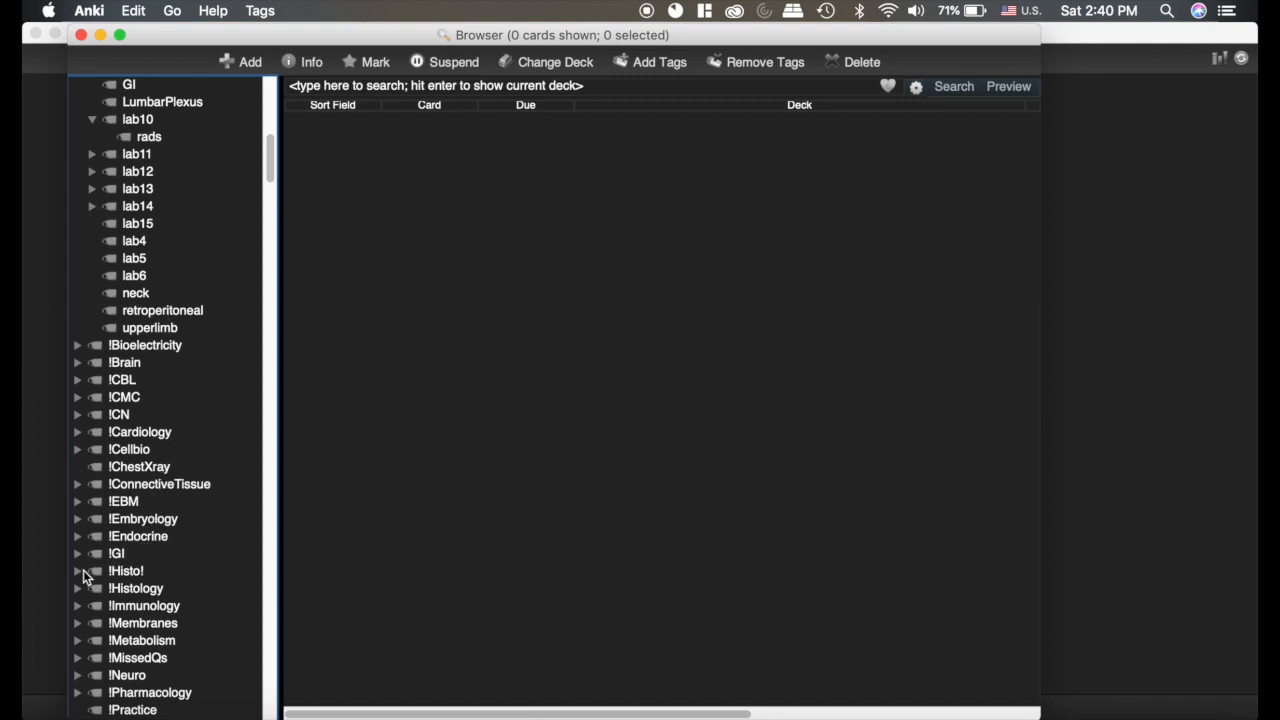
{"action": "left_click", "coordinate": [78, 572]}
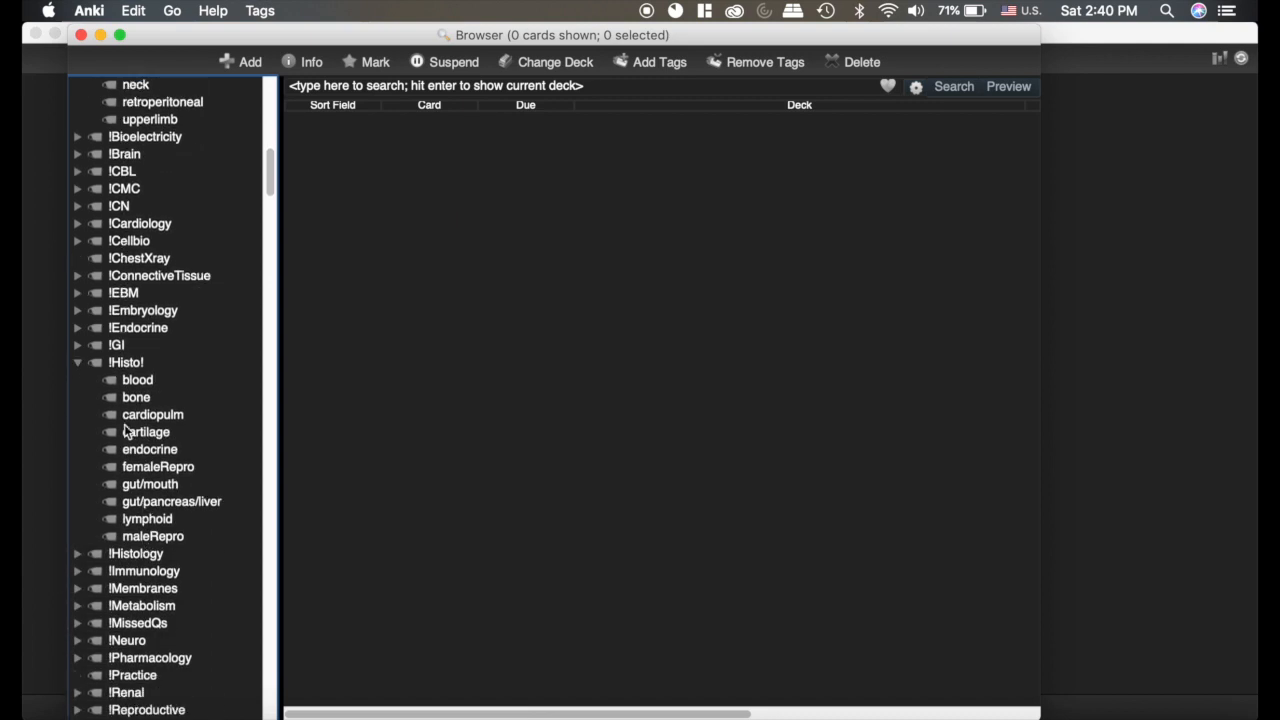
{"action": "mouse_move", "coordinate": [130, 362]}
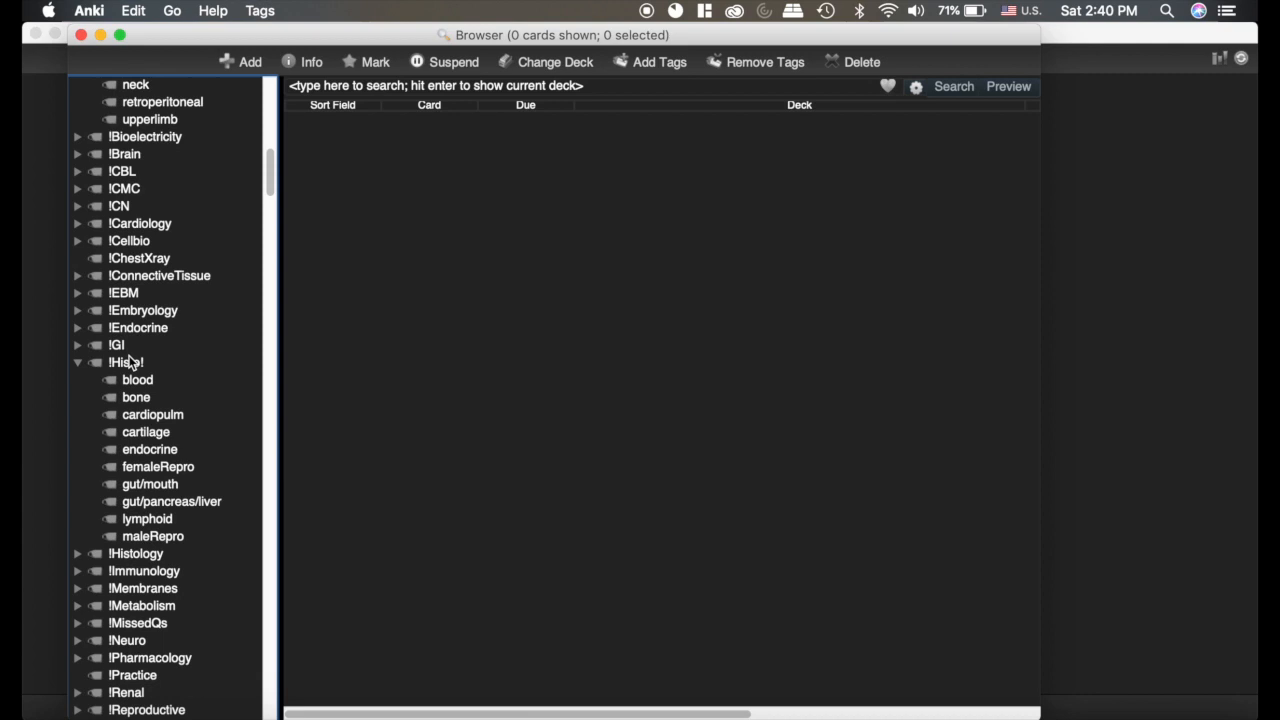